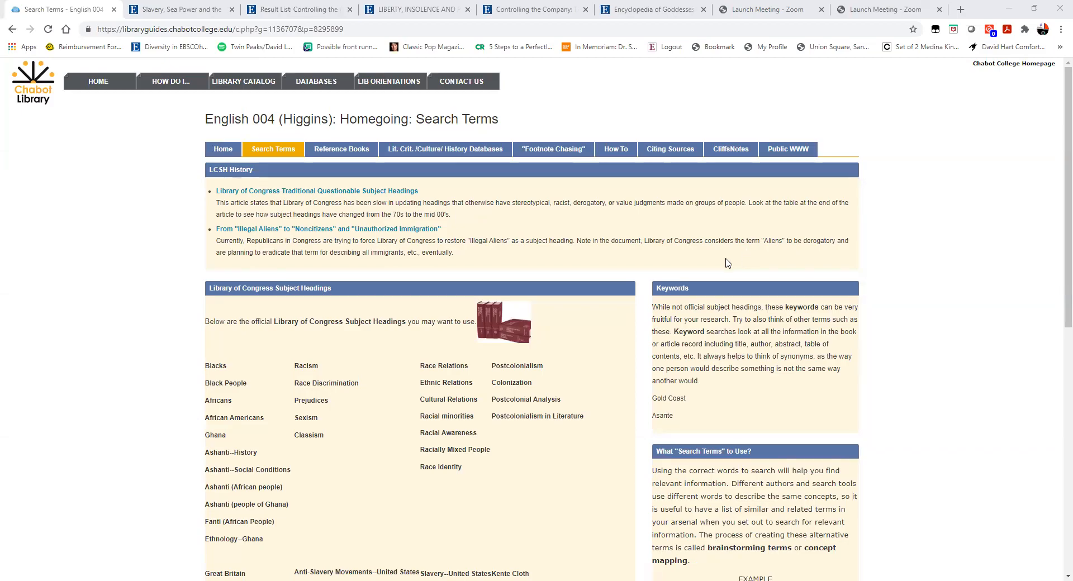
{"action": "mouse_move", "coordinate": [1057, 294]}
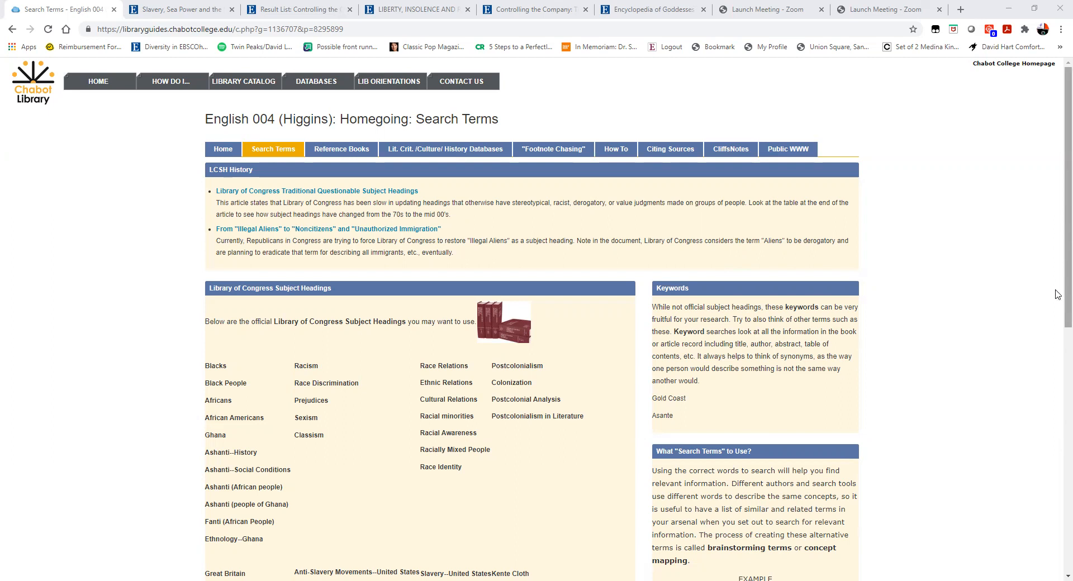
- Highlight the 'Anti-Slavery Movements' heading in the subject headings list
{"action": "scroll", "scroll_direction": "down", "scroll_amount": 3}
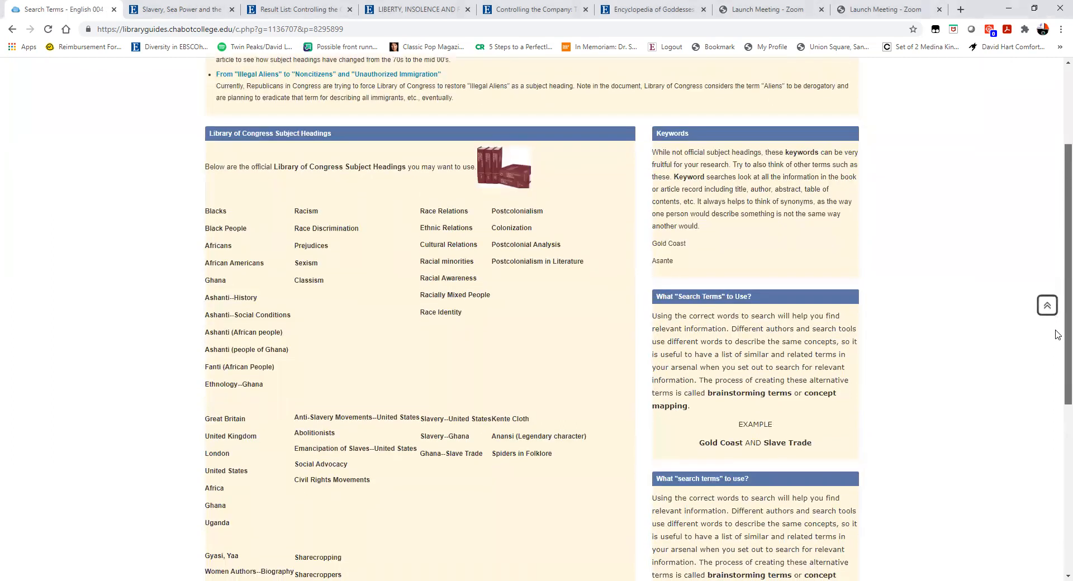
{"action": "scroll", "scroll_direction": "down", "scroll_amount": 3}
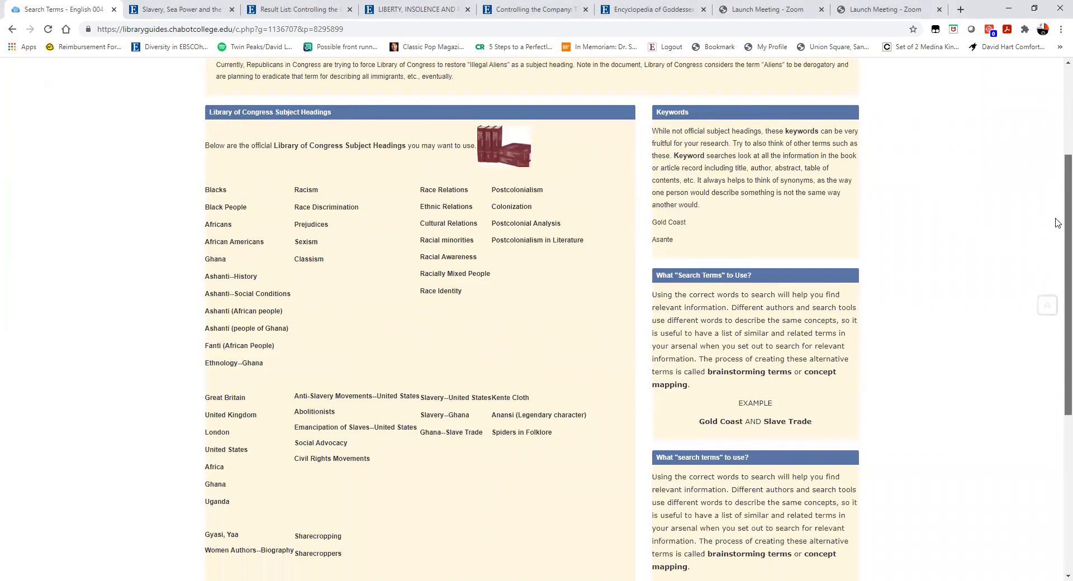
{"action": "scroll", "scroll_direction": "down", "scroll_amount": 3}
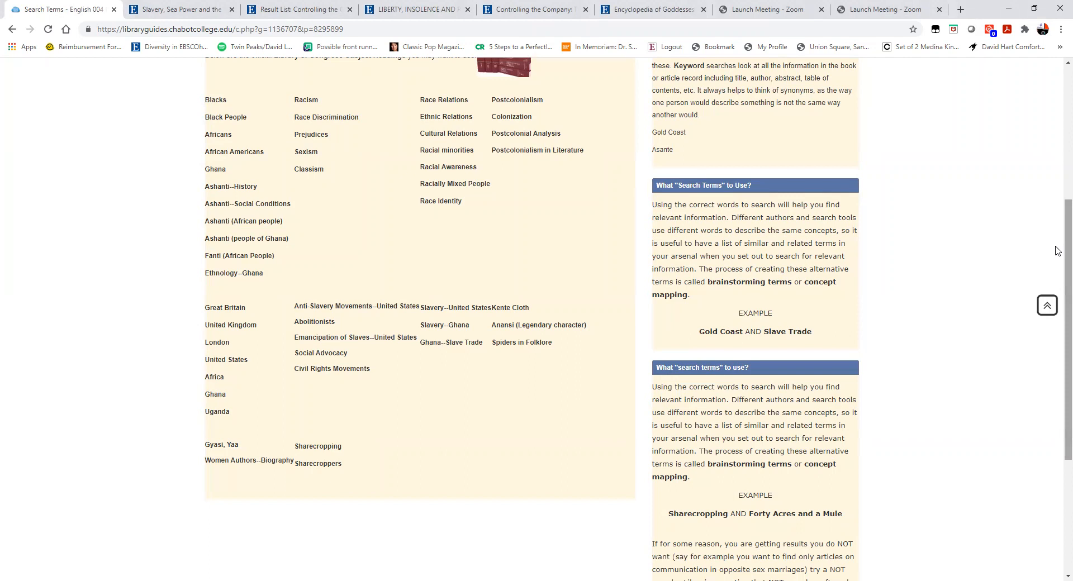
{"action": "mouse_move", "coordinate": [1057, 238]}
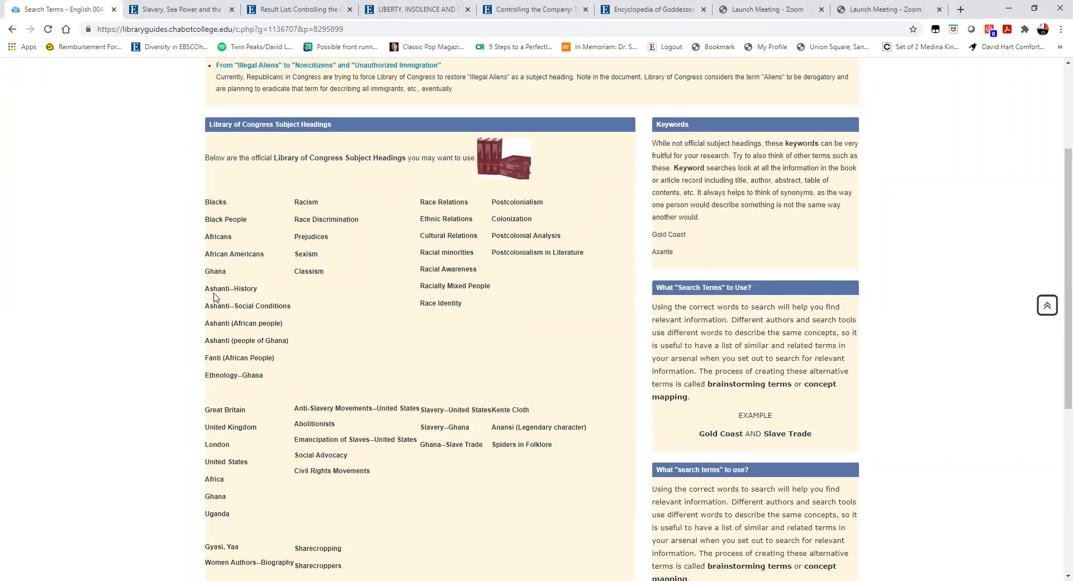
{"action": "double_click", "coordinate": [216, 306]}
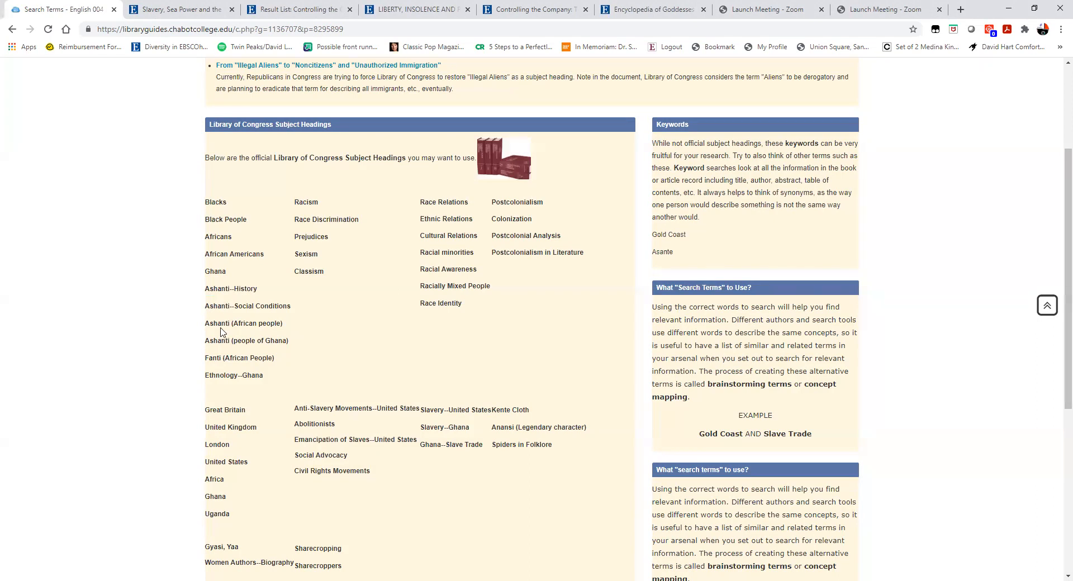
{"action": "double_click", "coordinate": [257, 323]}
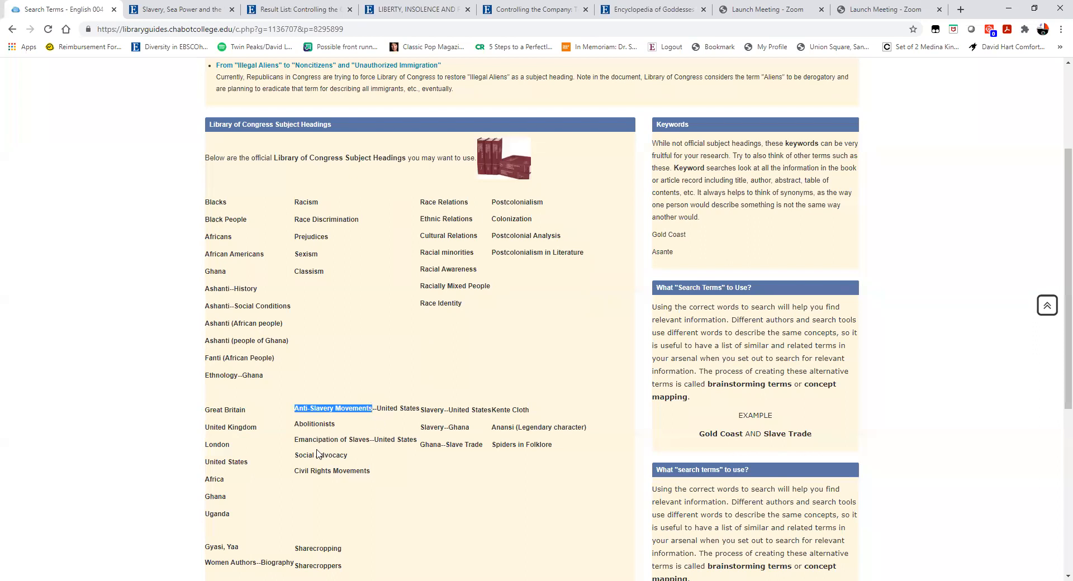
{"action": "mouse_move", "coordinate": [1007, 297]}
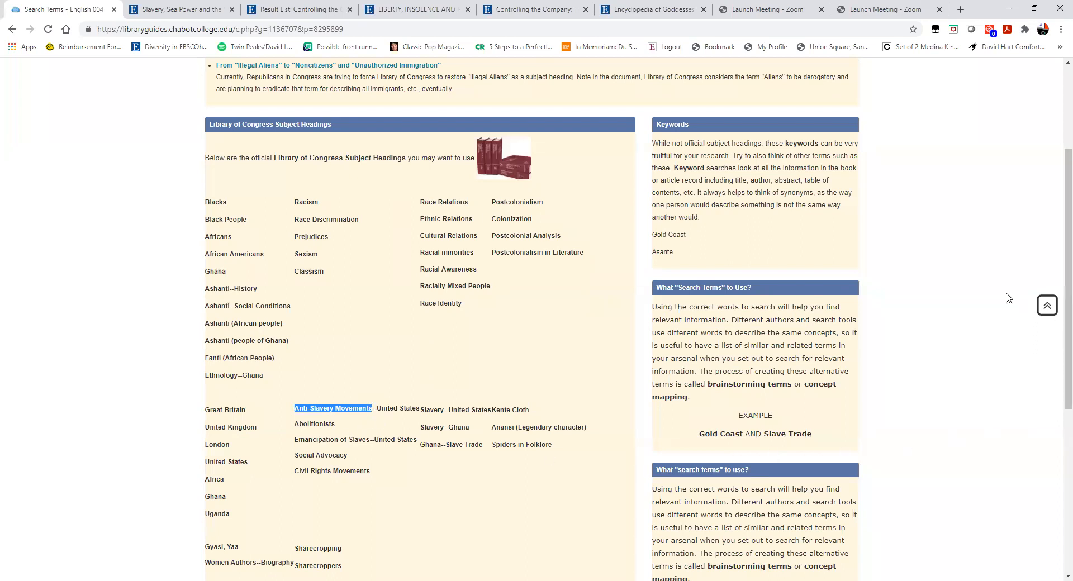
- Scroll the Search Terms page back toward the guide title and History articles
{"action": "scroll", "scroll_direction": "down", "scroll_amount": 3}
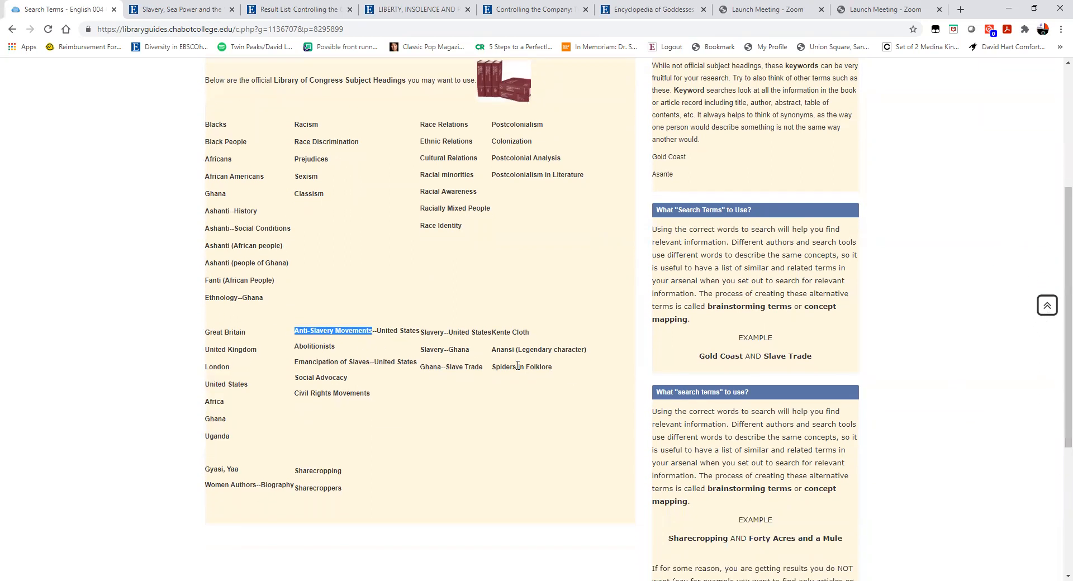
{"action": "mouse_move", "coordinate": [499, 349]}
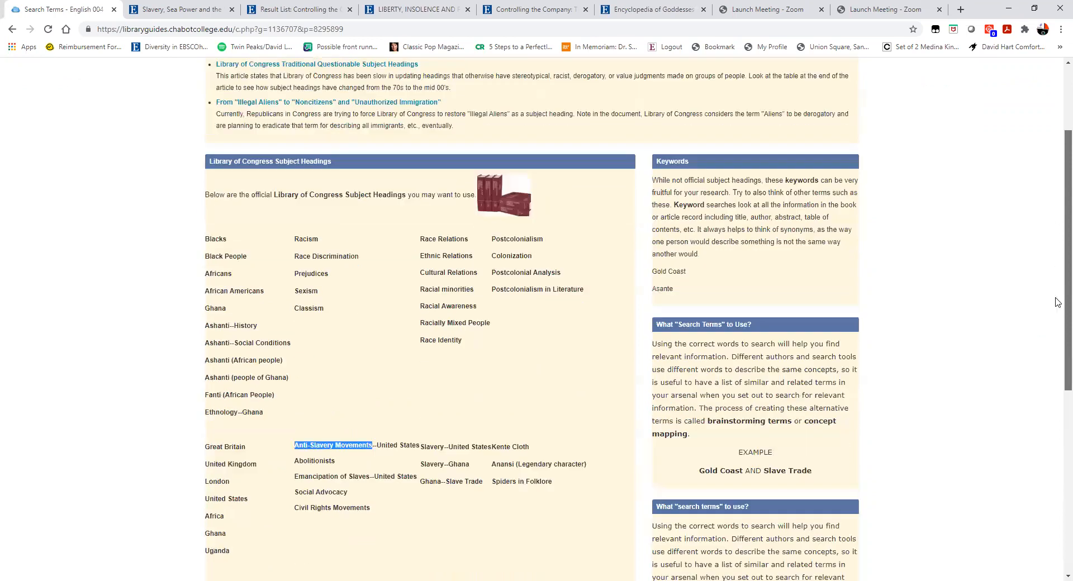
{"action": "scroll", "scroll_direction": "up", "scroll_amount": 3}
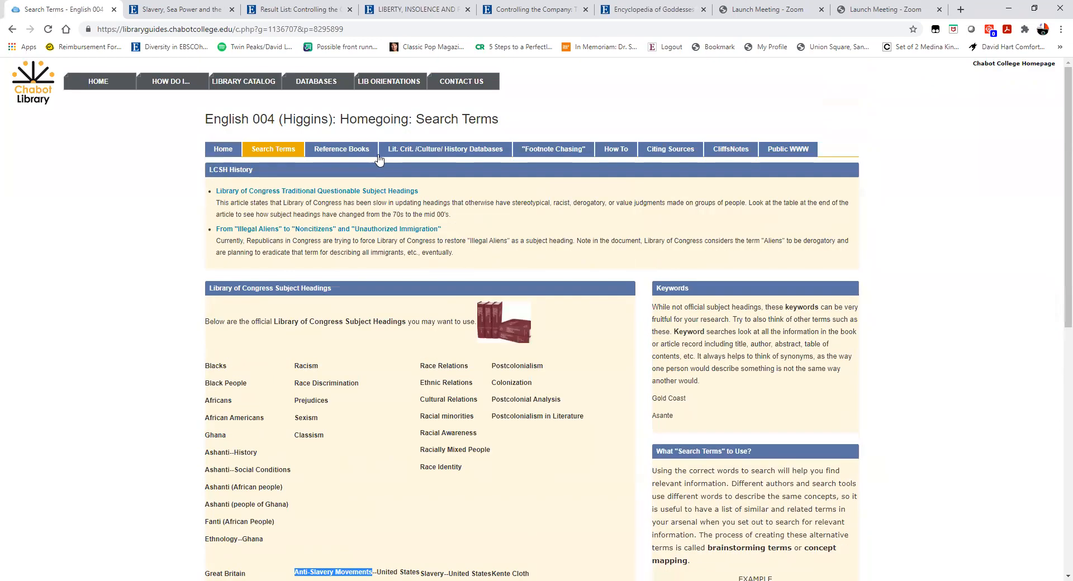
- Show the result list and highlight the Subjects label of the Controlling the Company record
{"action": "left_click", "coordinate": [179, 9]}
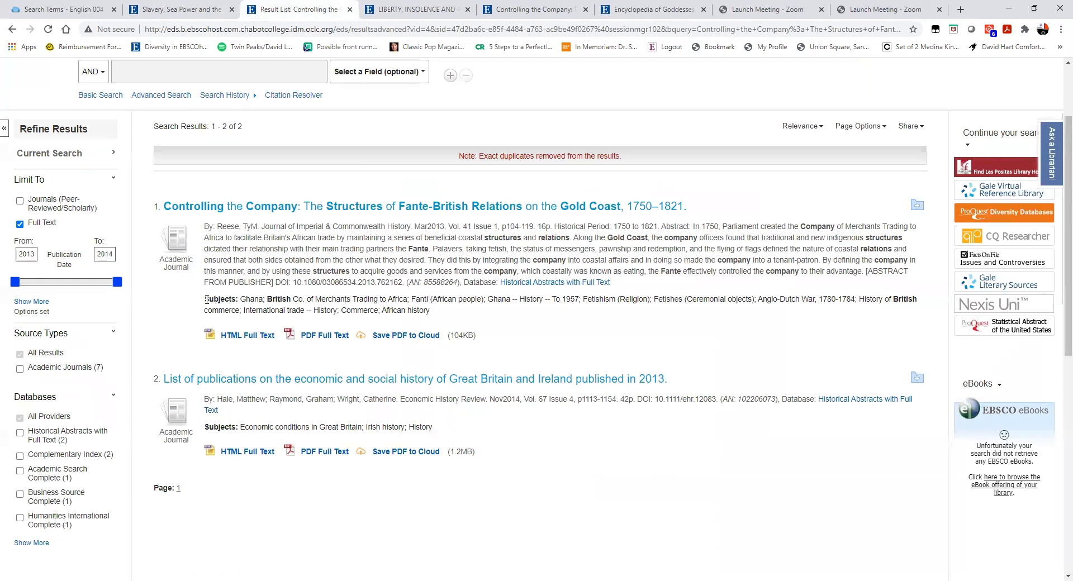
{"action": "double_click", "coordinate": [220, 299]}
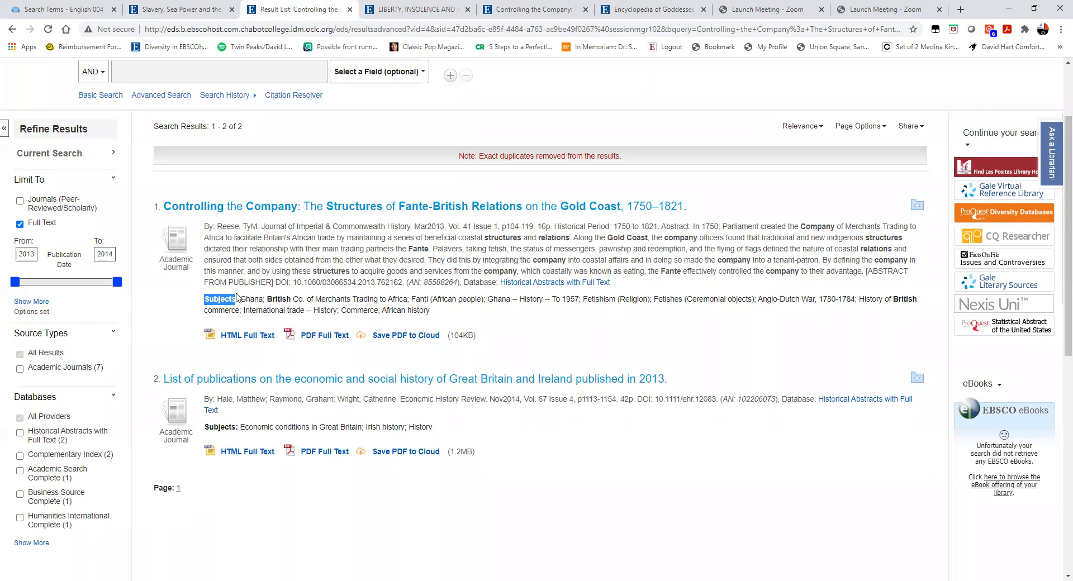
{"action": "mouse_move", "coordinate": [264, 299]}
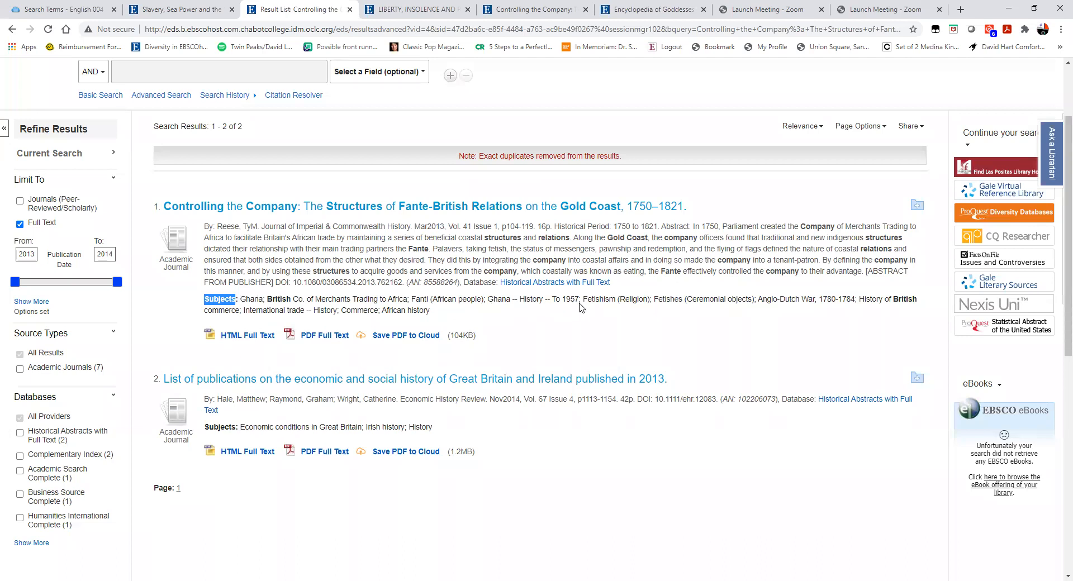
{"action": "mouse_move", "coordinate": [773, 303]}
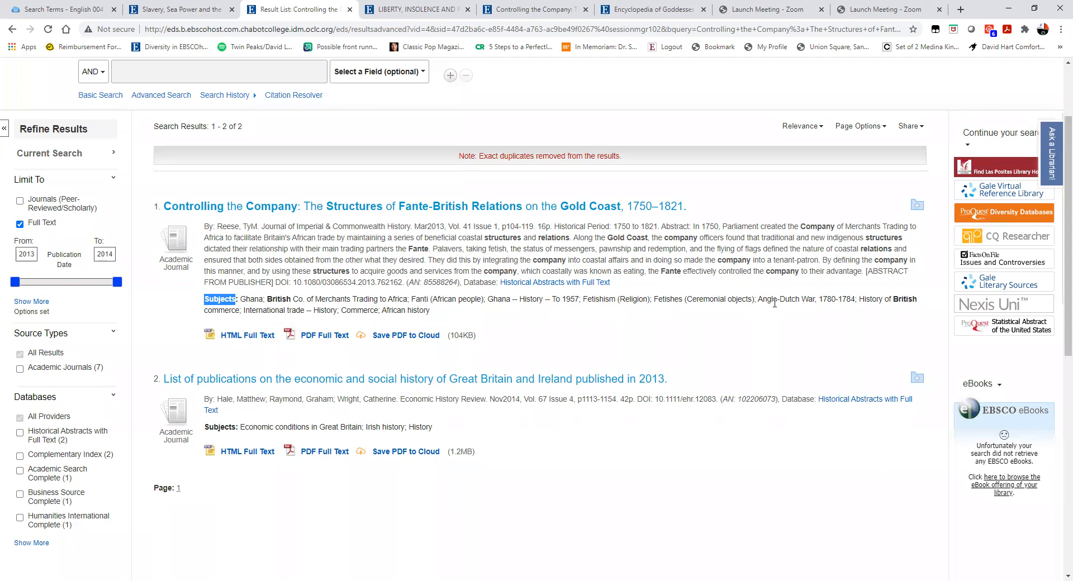
{"action": "mouse_move", "coordinate": [869, 302]}
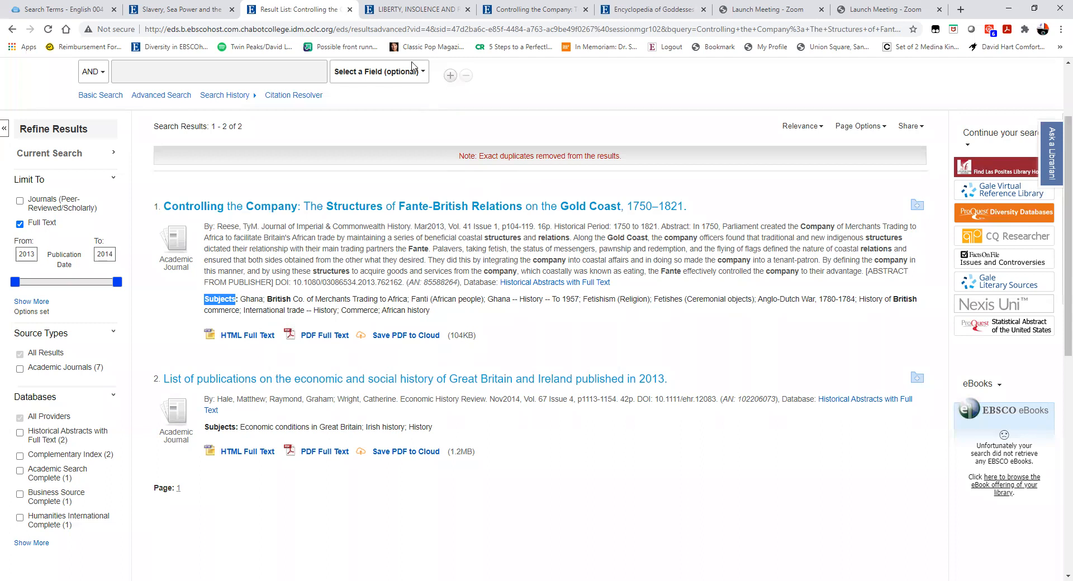
- View the article PDF and the Ashanti encyclopedia entry, then land back on the Search Terms guide
{"action": "left_click", "coordinate": [324, 335]}
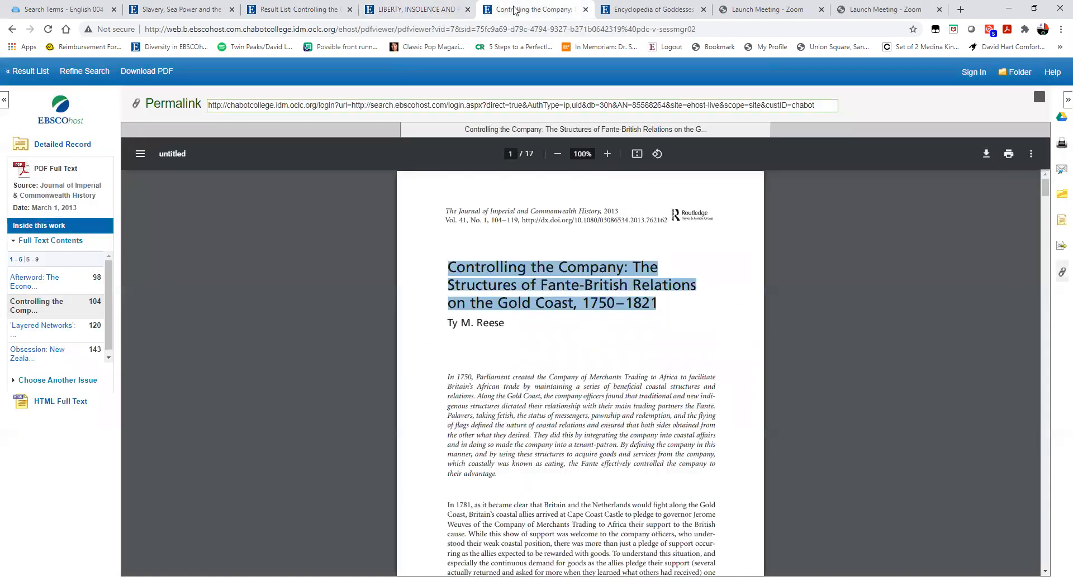
{"action": "left_click", "coordinate": [652, 10]}
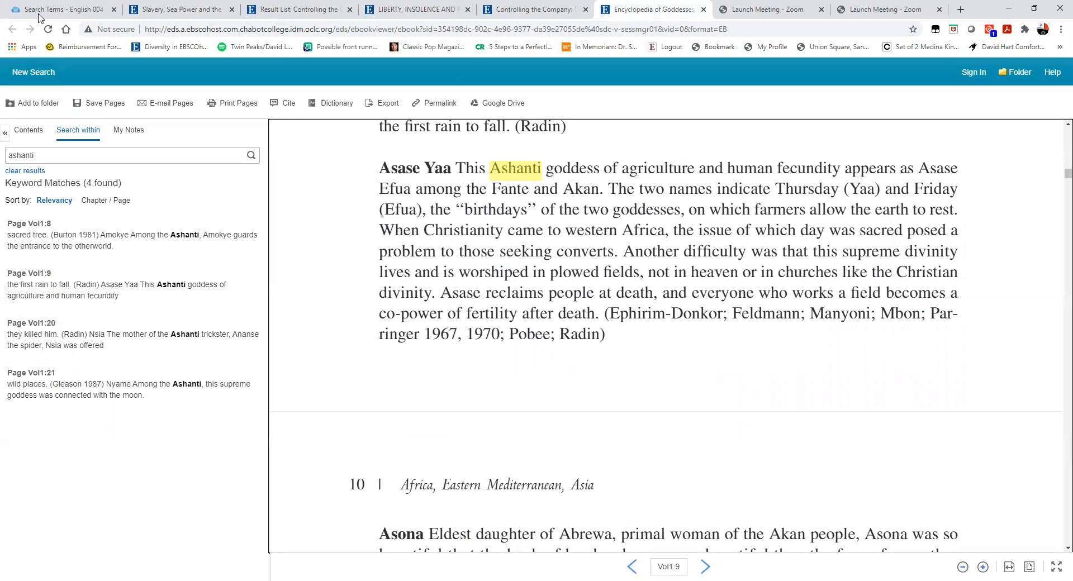
{"action": "left_click", "coordinate": [62, 9]}
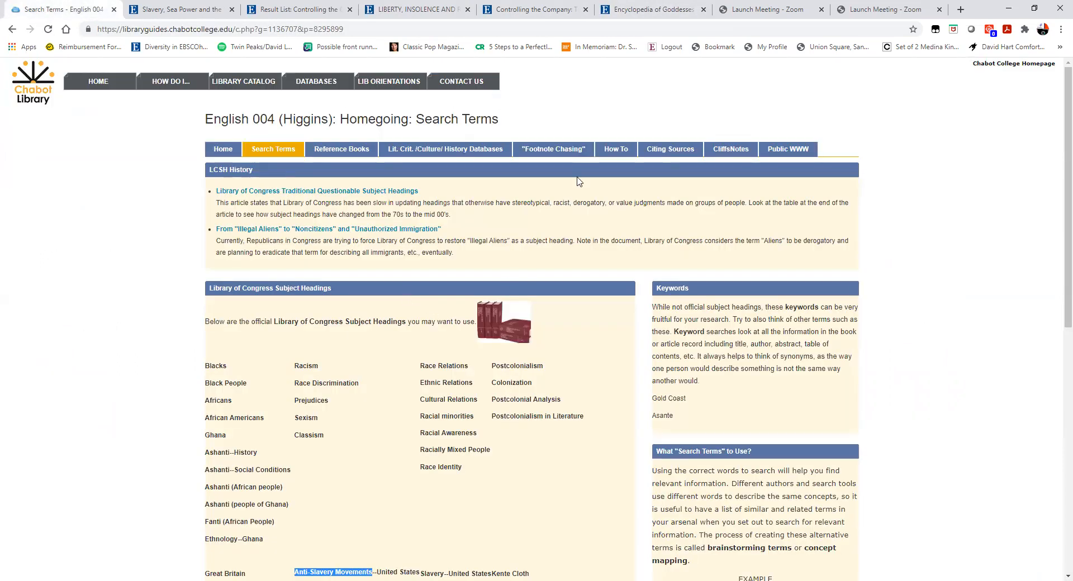
{"action": "mouse_move", "coordinate": [876, 144]}
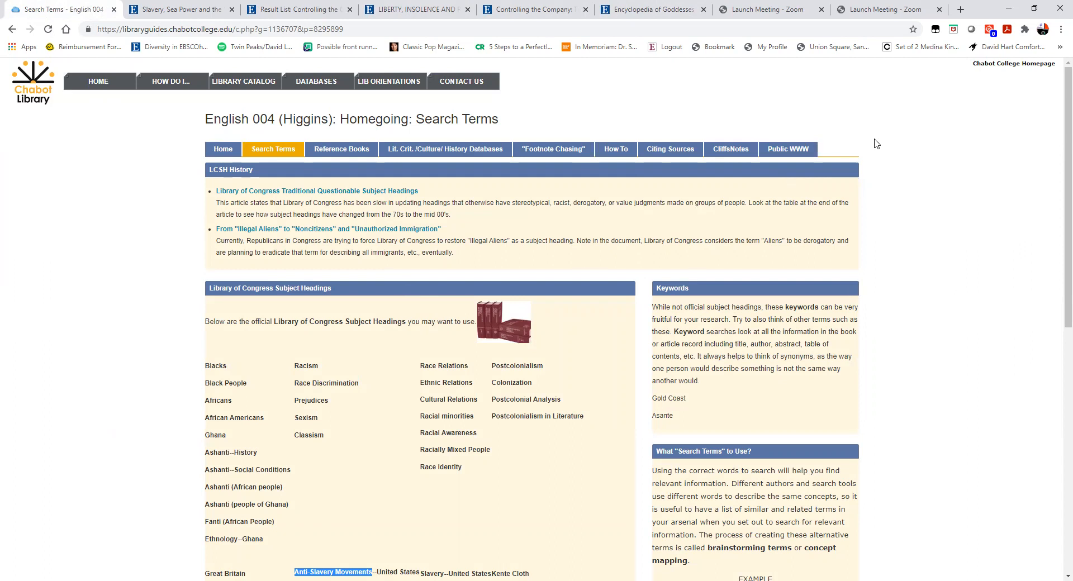